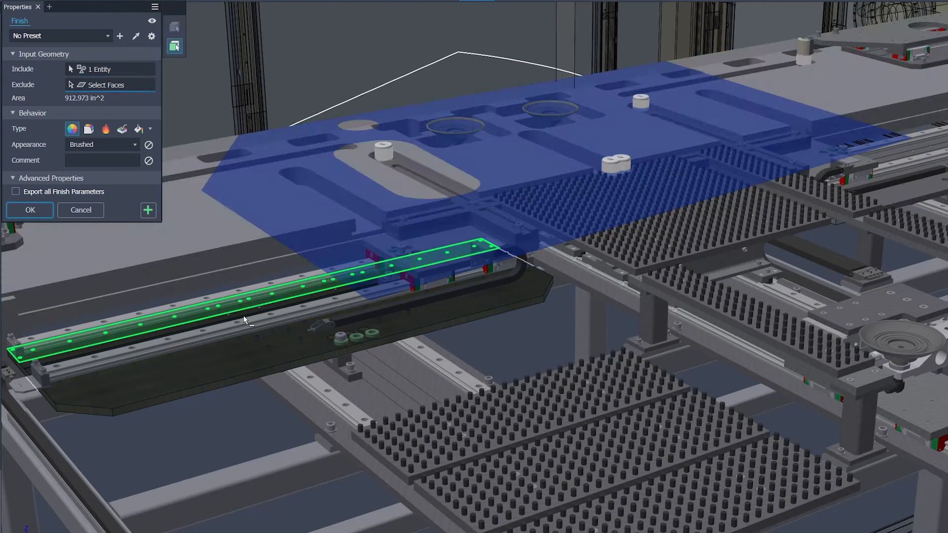
- Apply the Brushed finish to the linear rail and keep the Finish command open
click(215, 361)
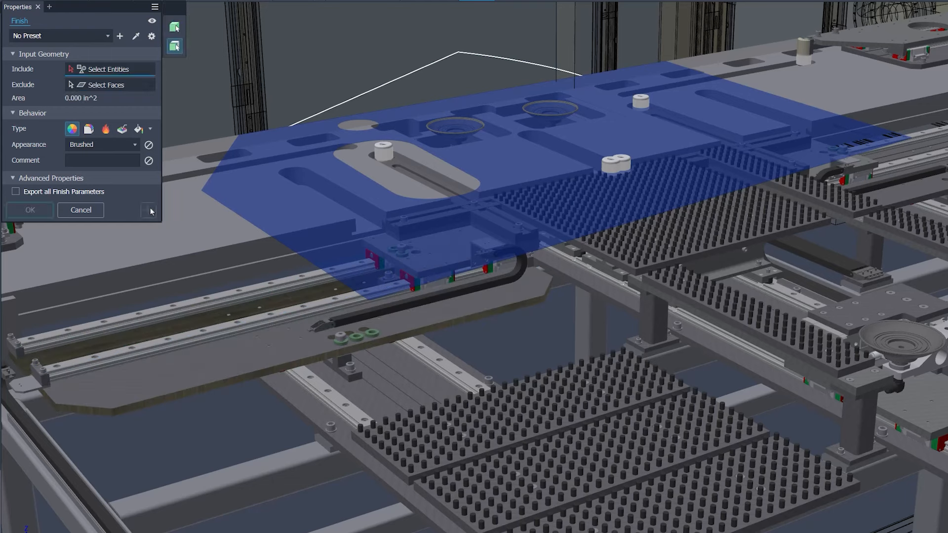
- Apply a Process-type Polishing finish to the dark base plate under the rail
click(122, 129)
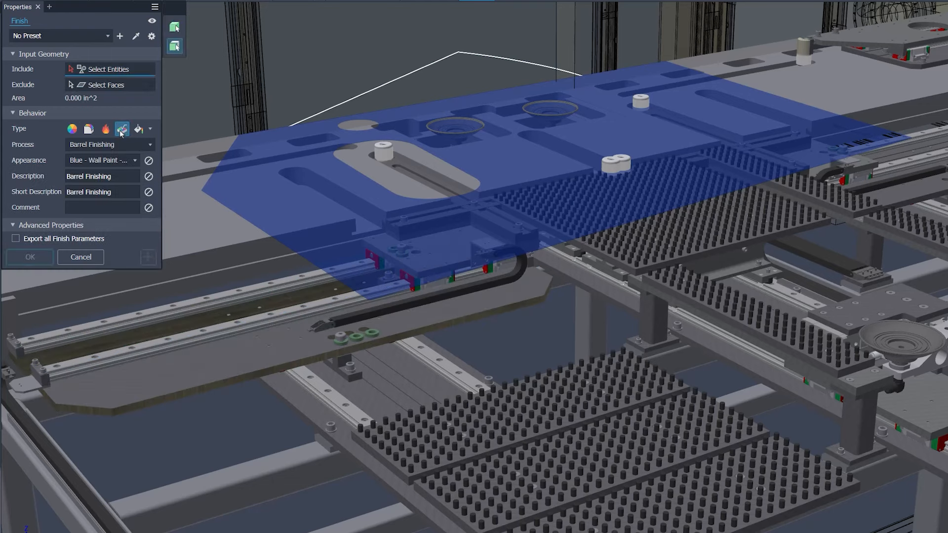
click(108, 144)
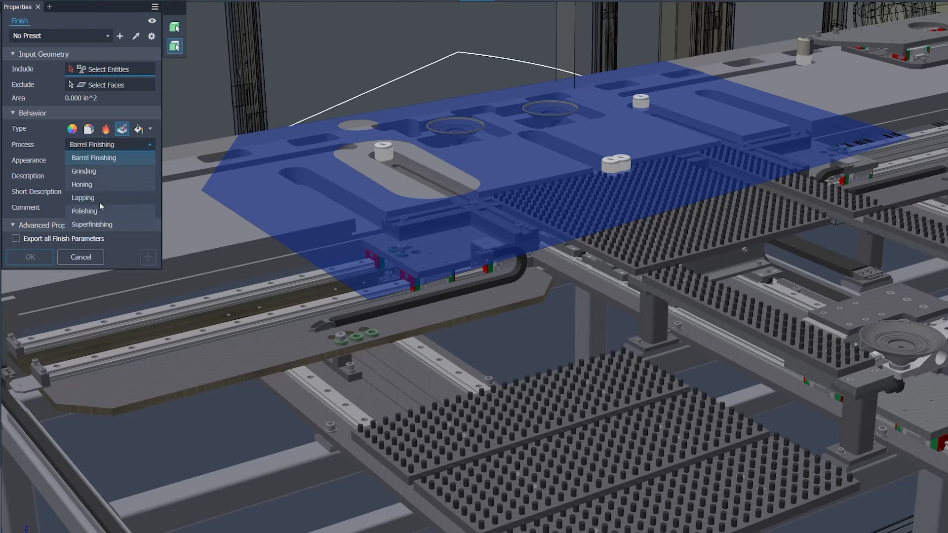
click(83, 211)
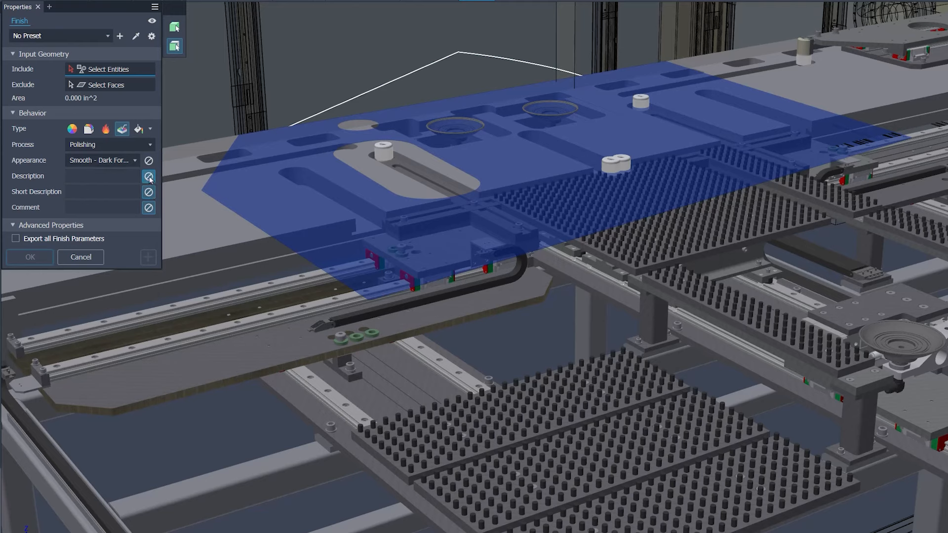
click(206, 360)
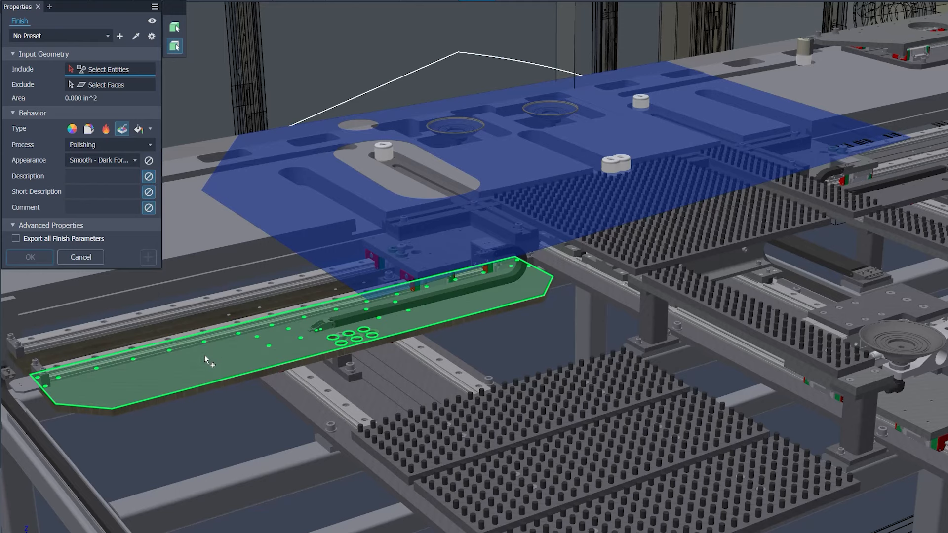
click(211, 360)
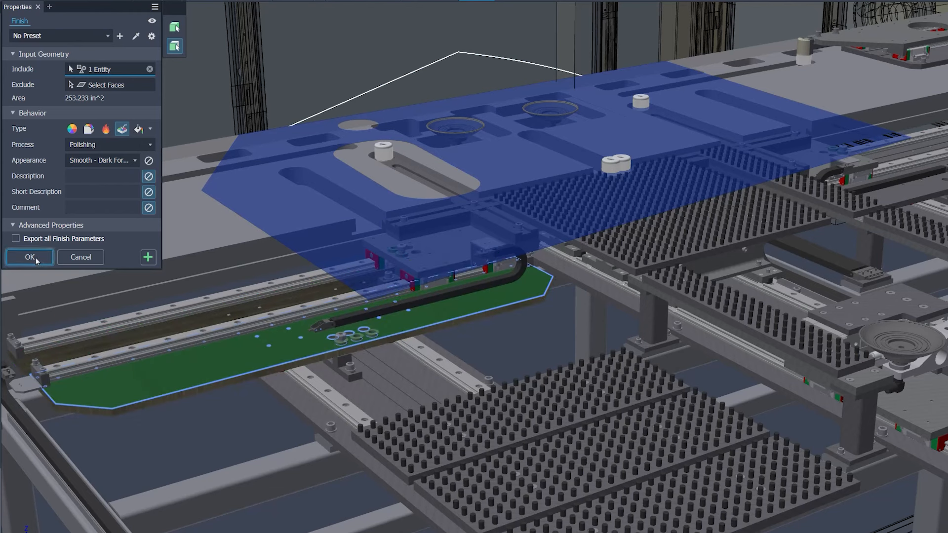
click(29, 257)
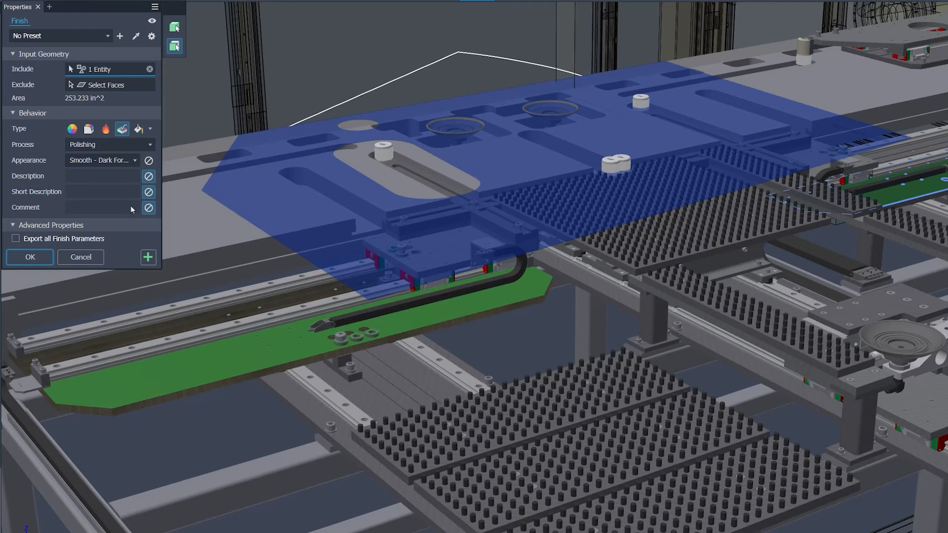
mouse_move(155, 16)
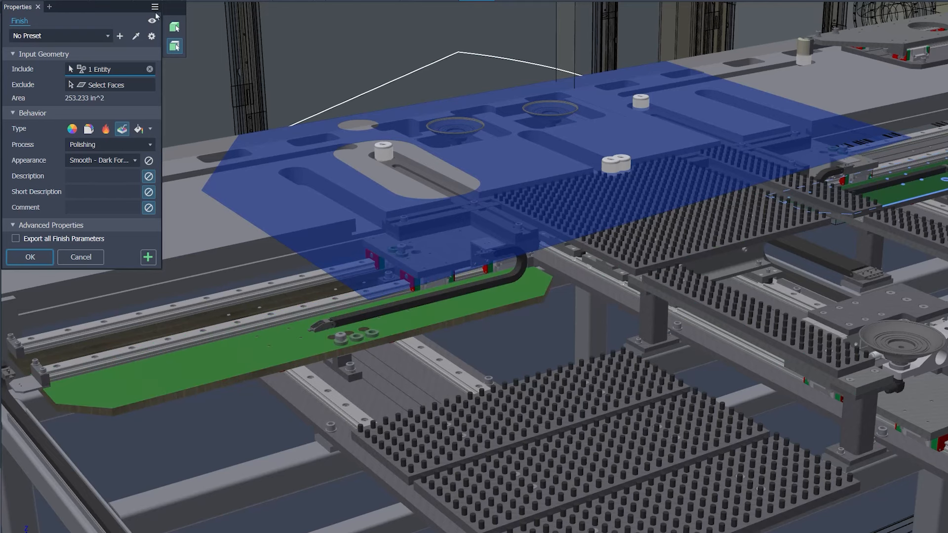
- Open the finish library location from the Finish panel menu
click(154, 6)
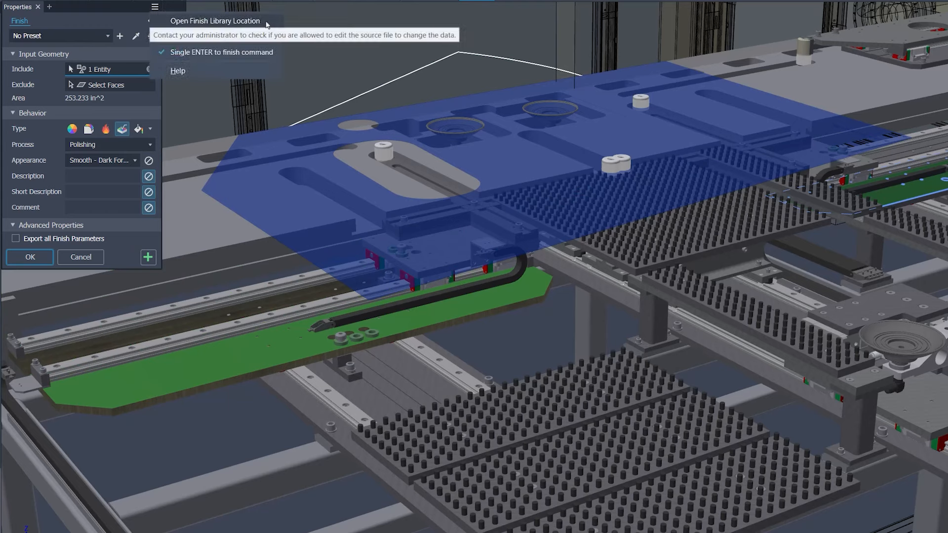
click(215, 20)
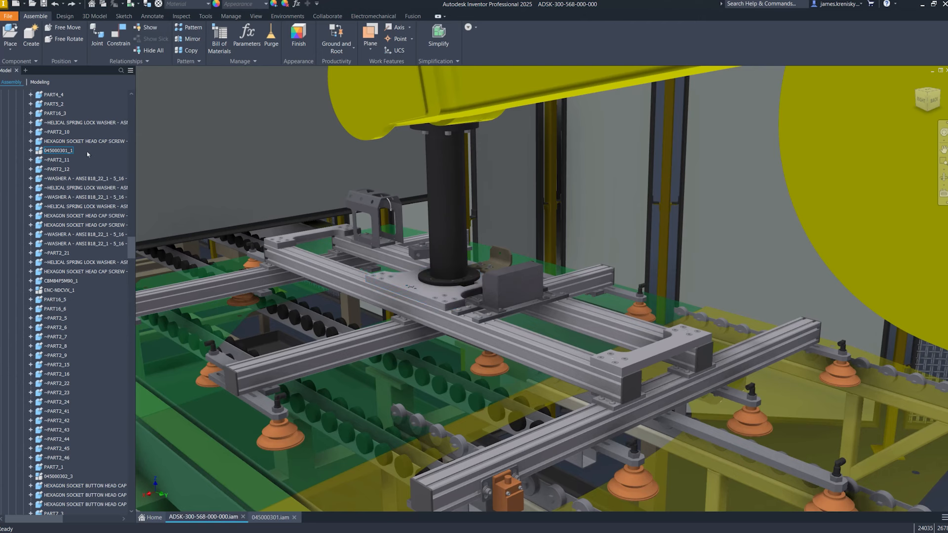
- Open subassembly 045000301_1 in its own window from the browser
right_click(59, 150)
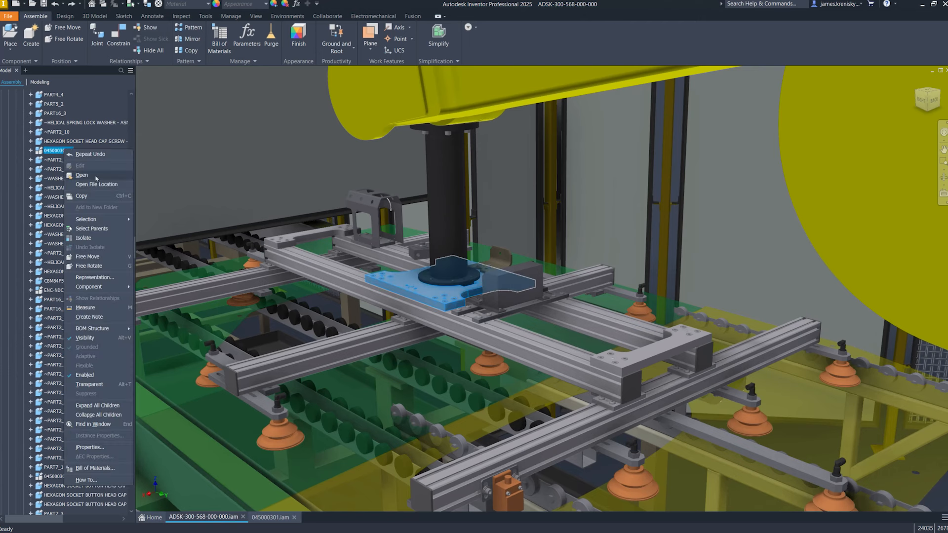
click(81, 175)
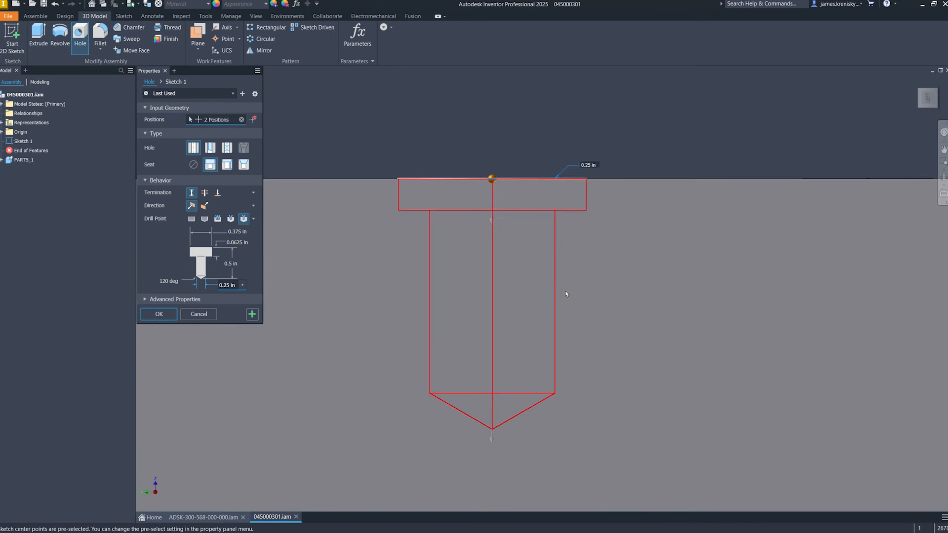
- Adjust the drill point and create the two counterbore holes, 0.375 in diameter and 0.5 in deep
click(231, 218)
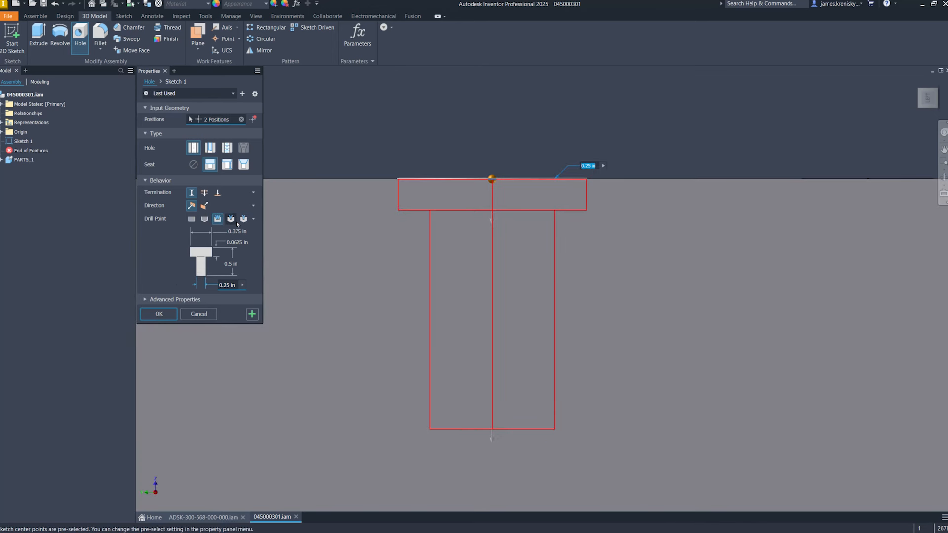
click(243, 218)
text(0.375)
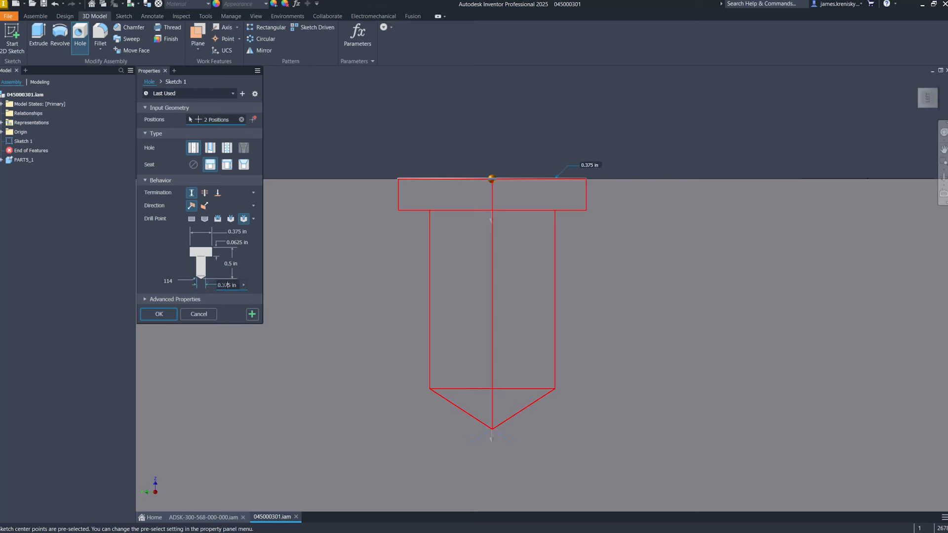
click(158, 314)
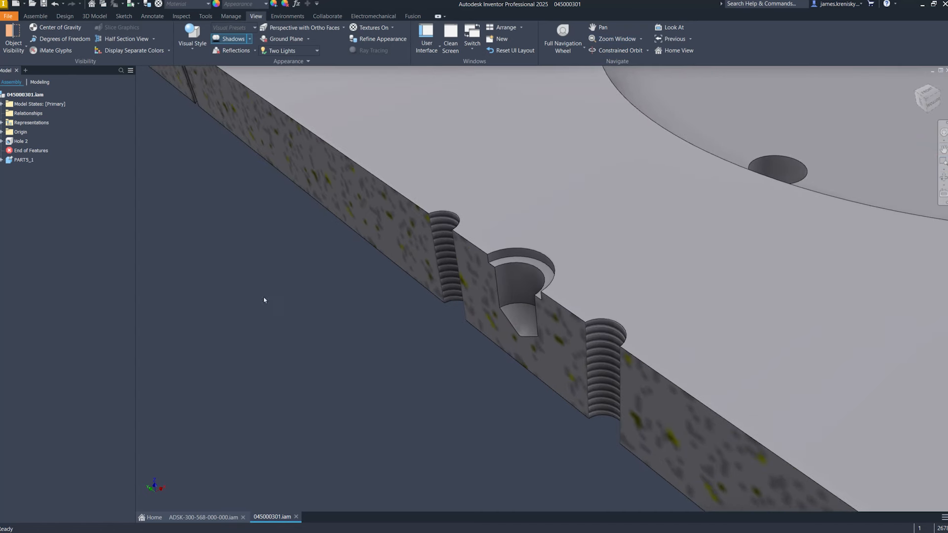
- Add a 2X Ø.38 ▼.50 hole note with Ø.50 counterbore to the counterbore hole
click(153, 15)
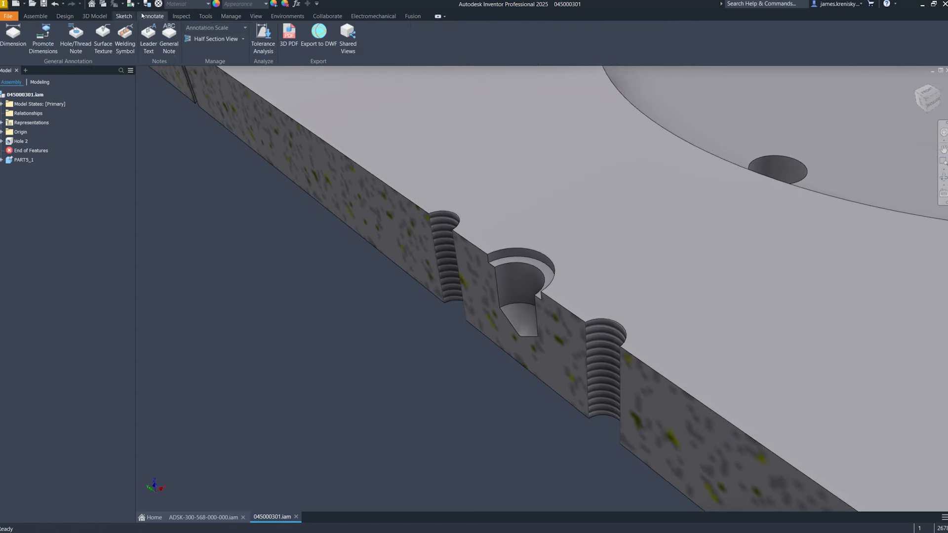
click(75, 36)
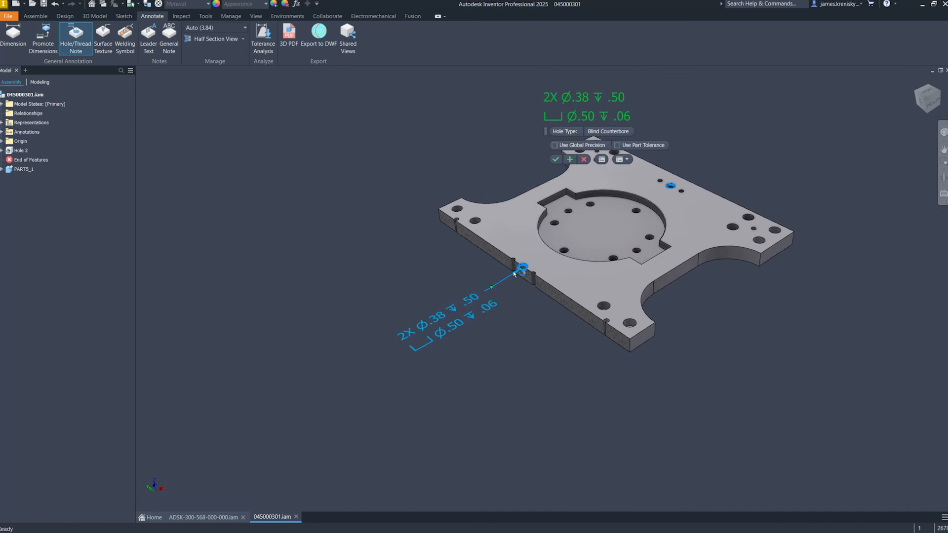
click(555, 159)
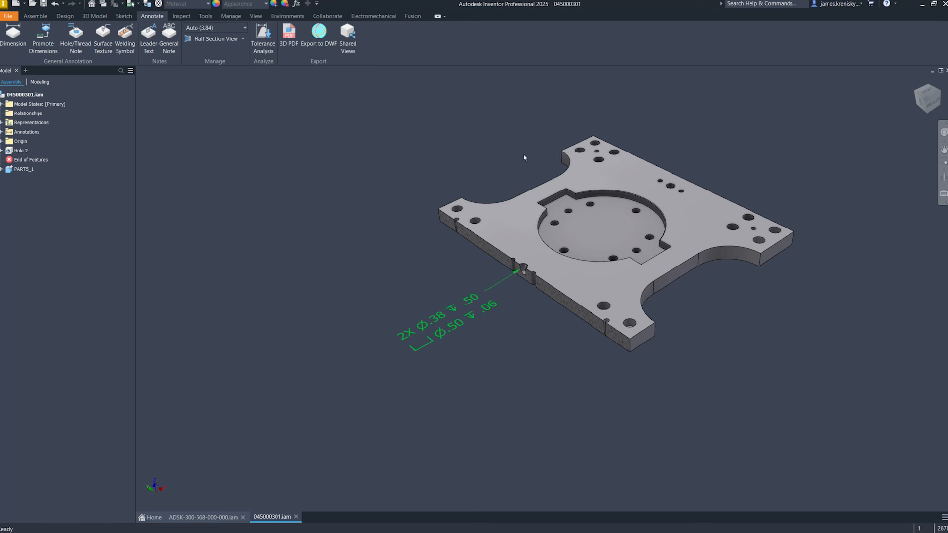
click(123, 16)
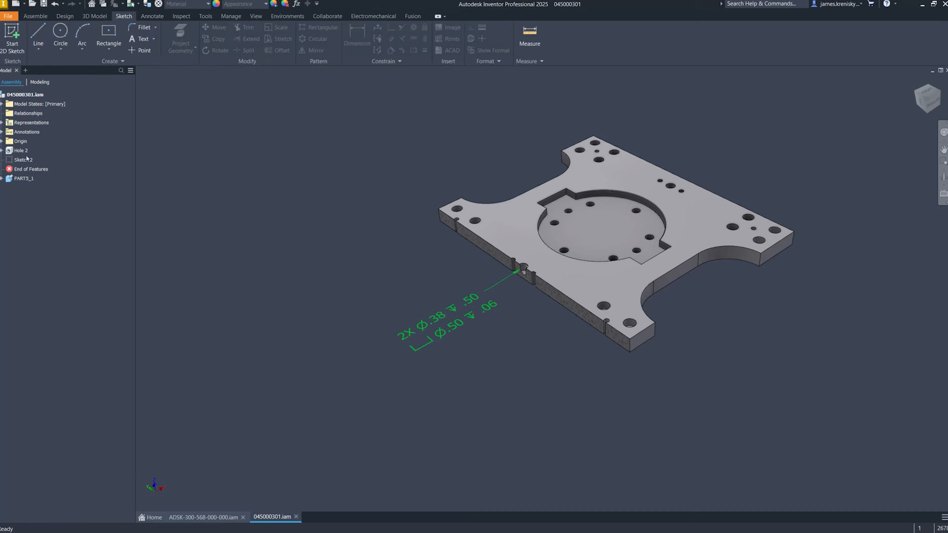
- Edit Sketch 2 from the model browser
right_click(22, 159)
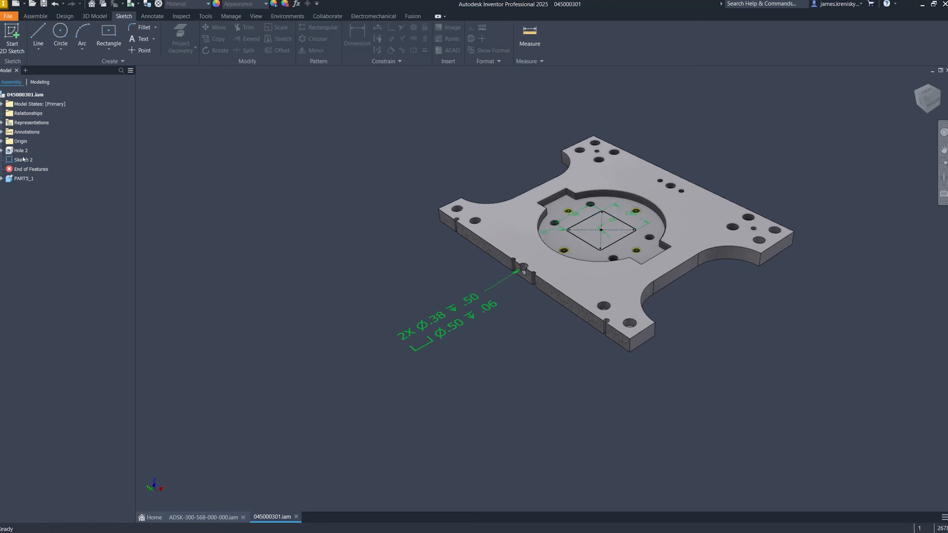
click(23, 160)
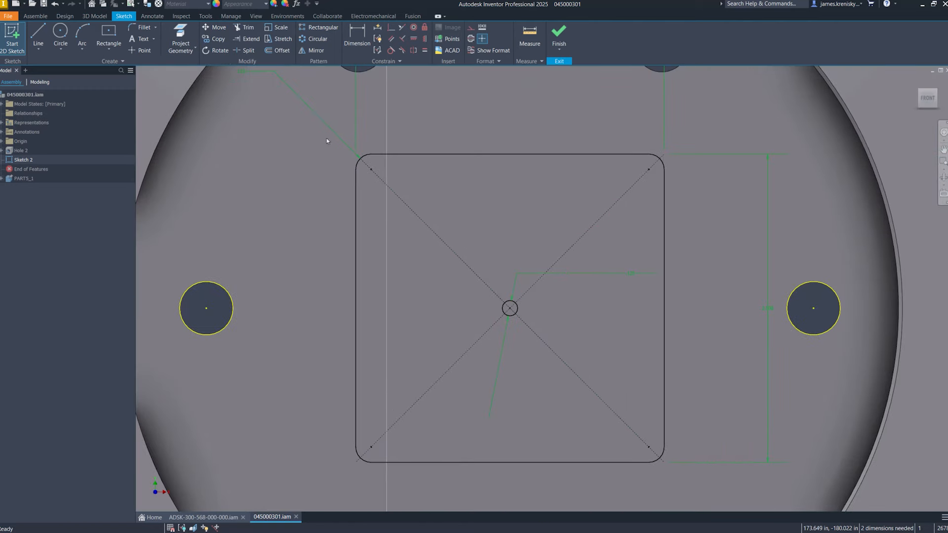
- Pattern the circle in a .333 in grid bounded by the rounded square, then finish the sketch
click(322, 28)
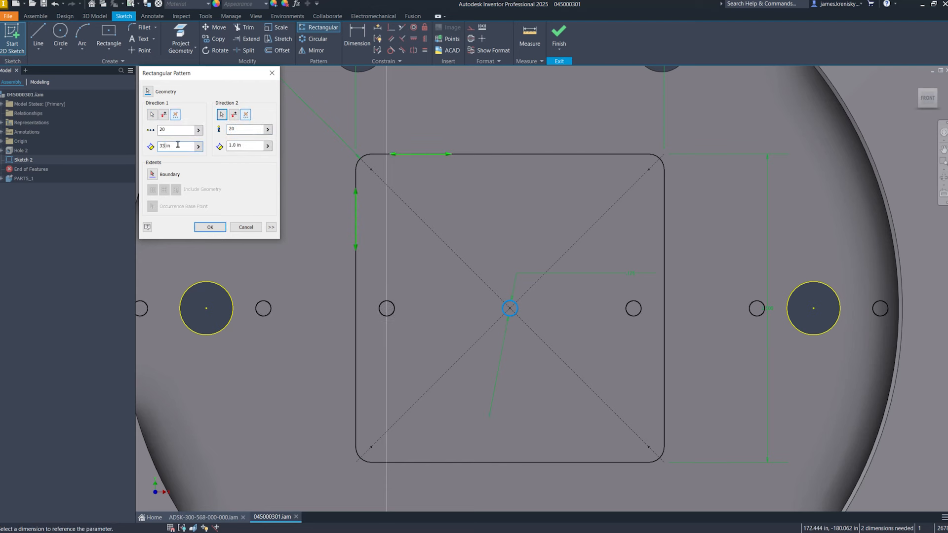
text(.333 in)
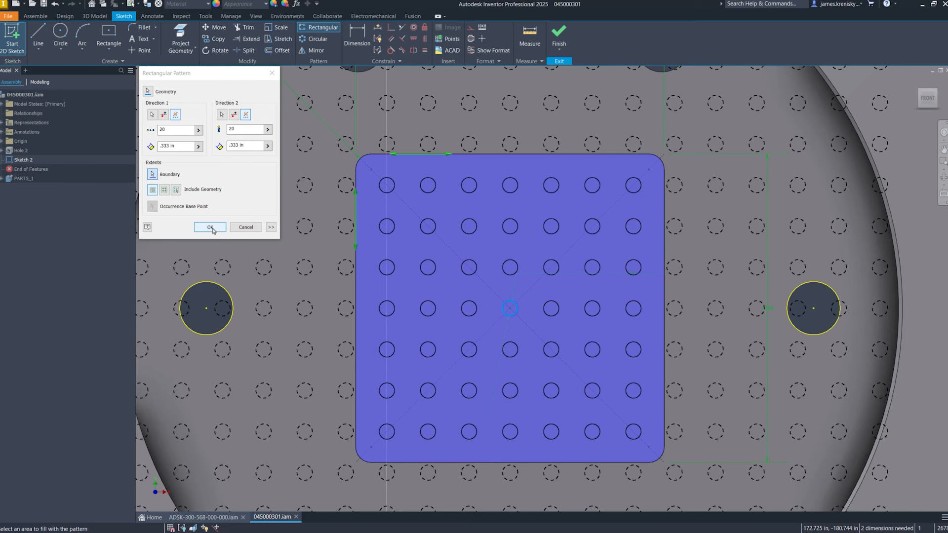
click(209, 227)
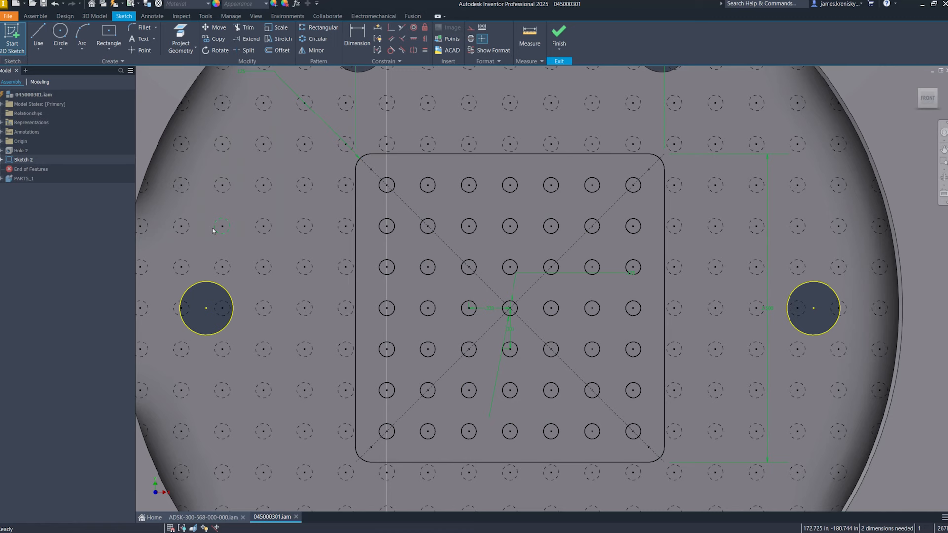
click(558, 35)
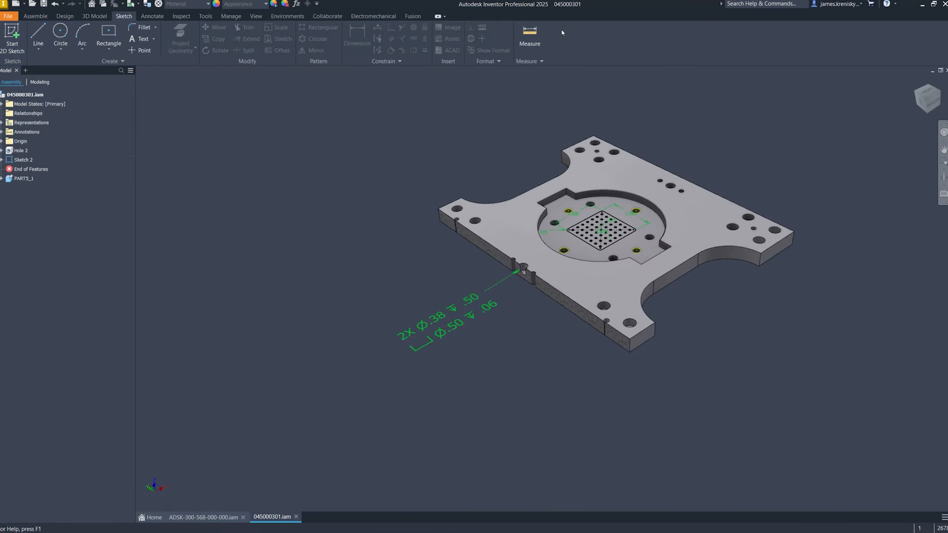